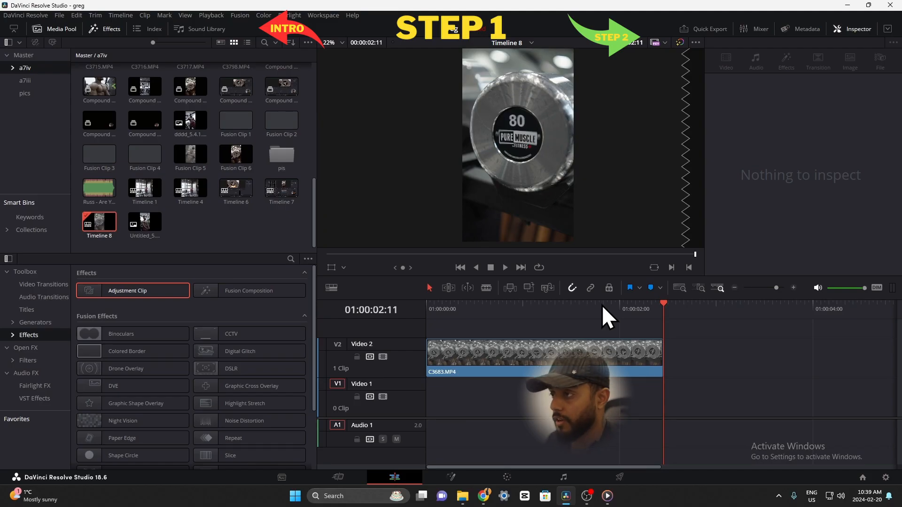
{"action": "mouse_move", "coordinate": [580, 198]}
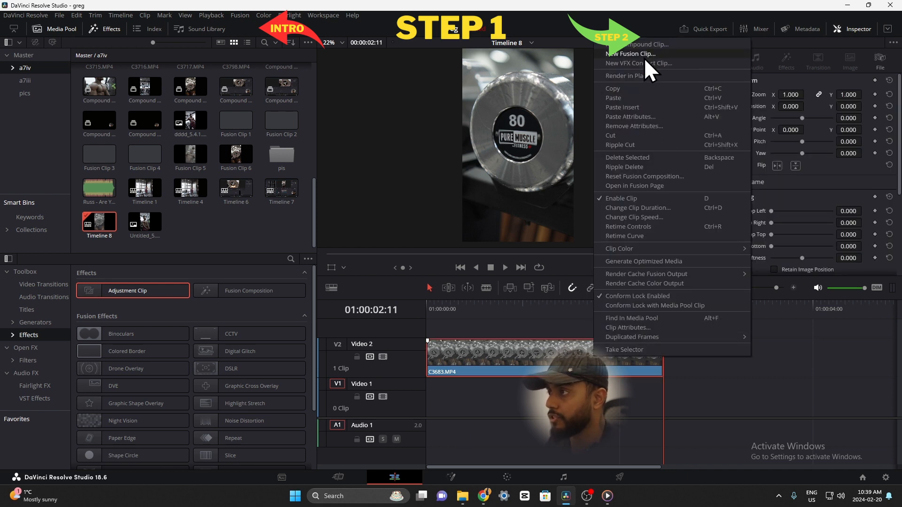
Convert the C3683.MP4 clip into Fusion Clip 7 and bring it into the Fusion page
{"action": "left_click", "coordinate": [631, 53]}
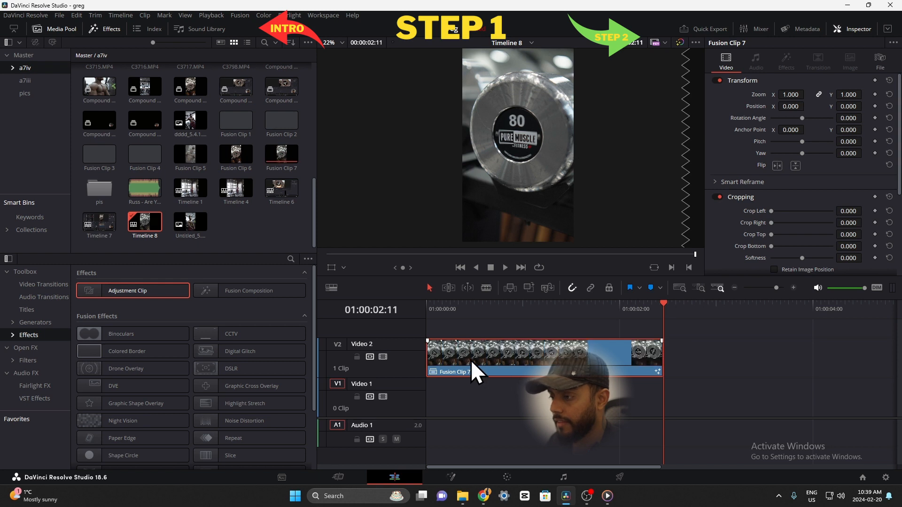
{"action": "right_click", "coordinate": [477, 368]}
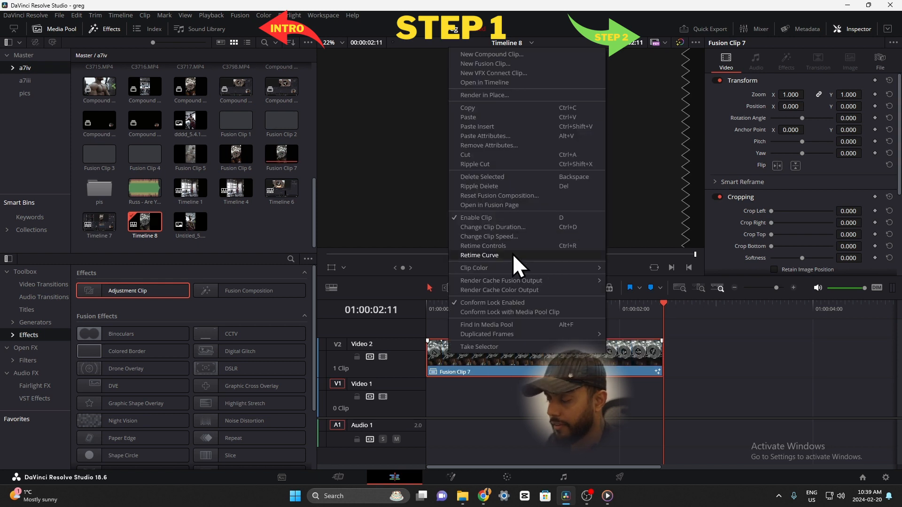
{"action": "mouse_move", "coordinate": [528, 205]}
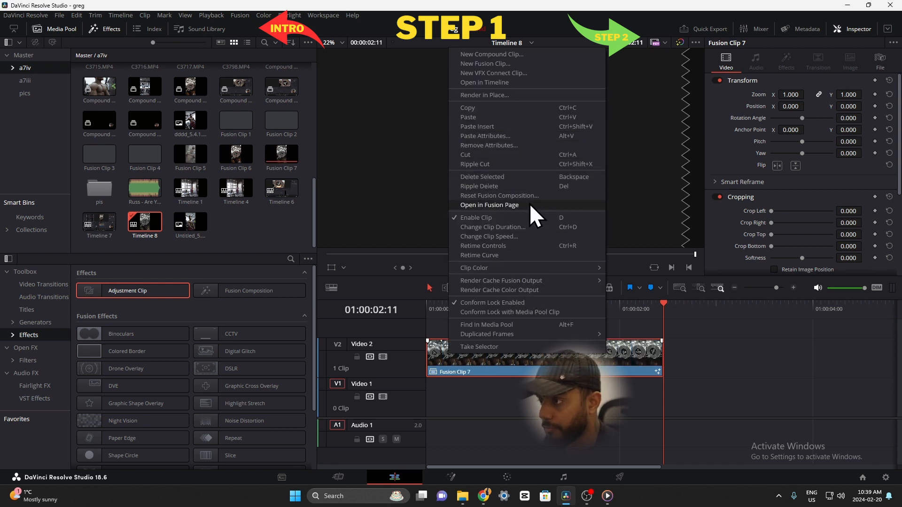
{"action": "left_click", "coordinate": [490, 206]}
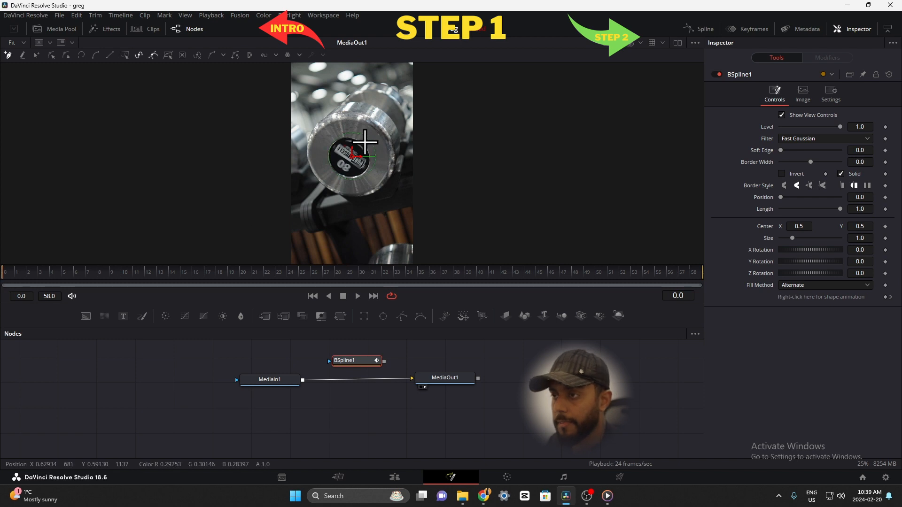
Zoom in on the dumbbell logo and pull a BSpline point onto the logo's edge
{"action": "left_click_drag", "start_coordinate": [363, 141], "coordinate": [342, 163]}
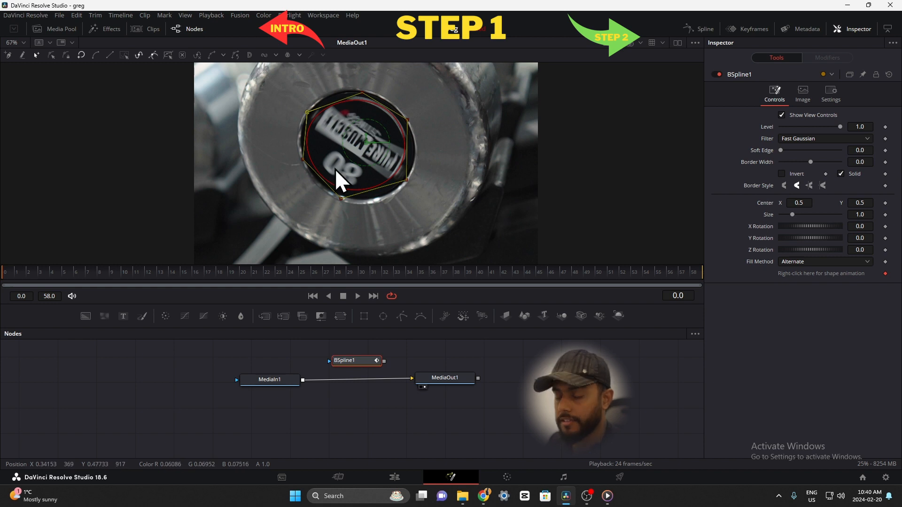
{"action": "left_click_drag", "start_coordinate": [339, 181], "coordinate": [345, 207]}
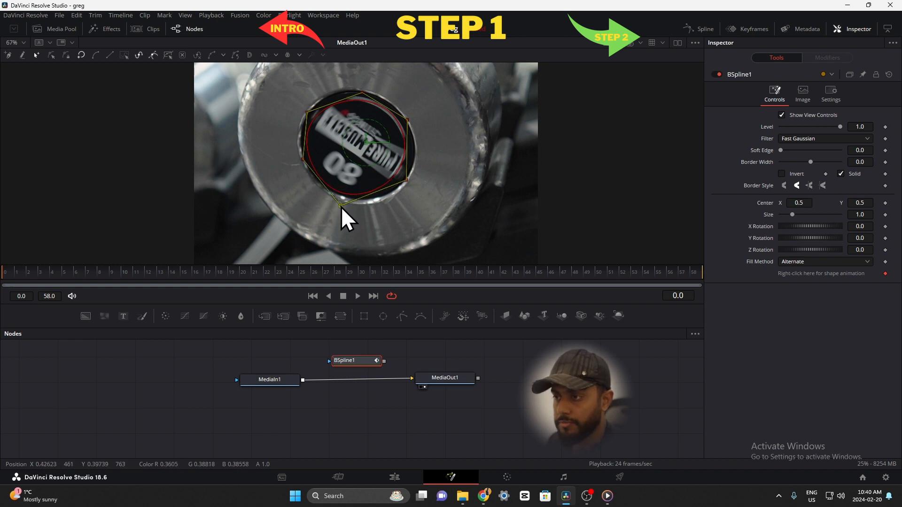
{"action": "mouse_move", "coordinate": [431, 195]}
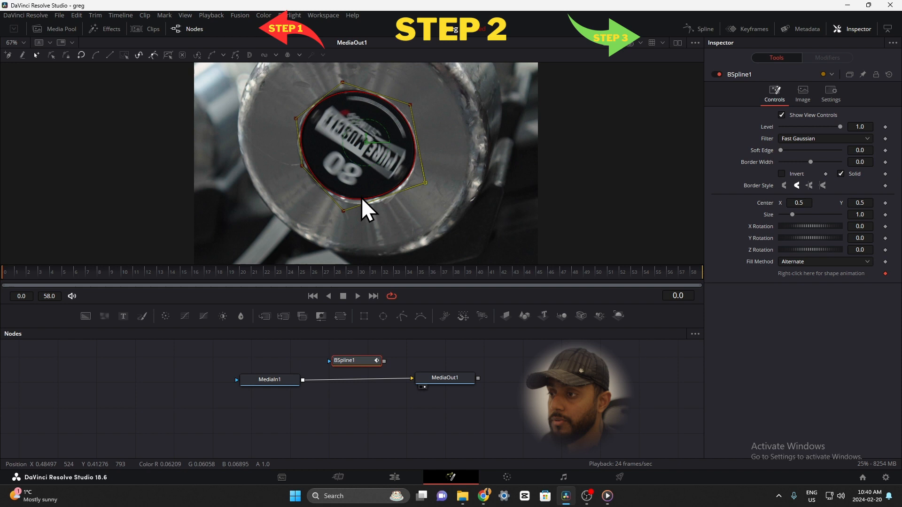
{"action": "mouse_move", "coordinate": [314, 112]}
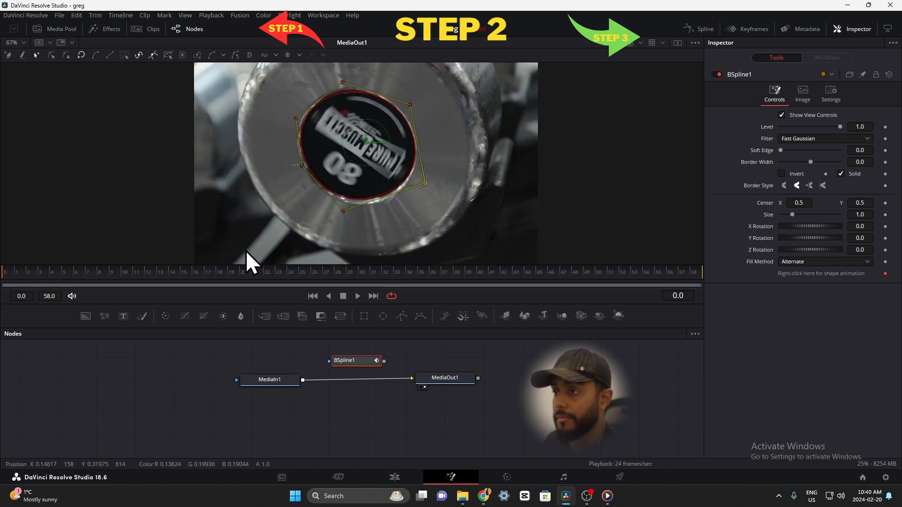
Refit the BSpline points to the rotated logo on later frames, creating keyframes
{"action": "left_click", "coordinate": [355, 360]}
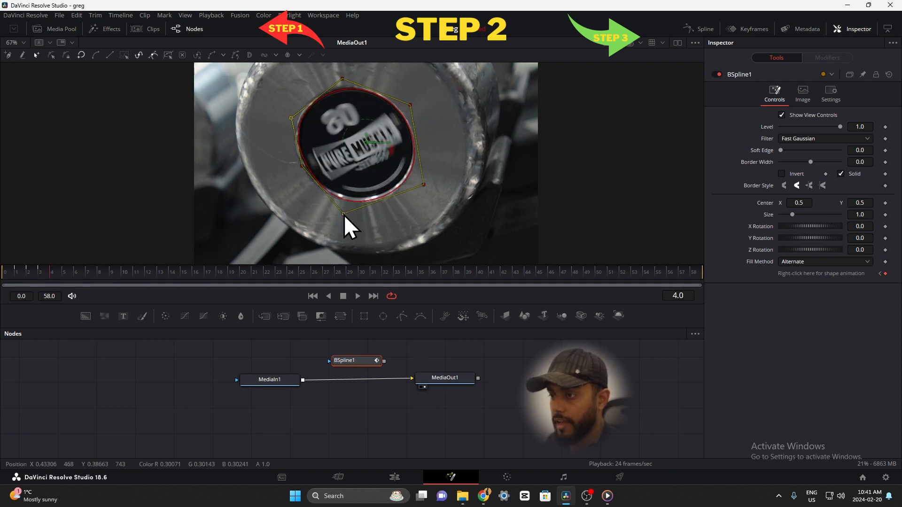
{"action": "left_click_drag", "start_coordinate": [344, 227], "coordinate": [428, 198]}
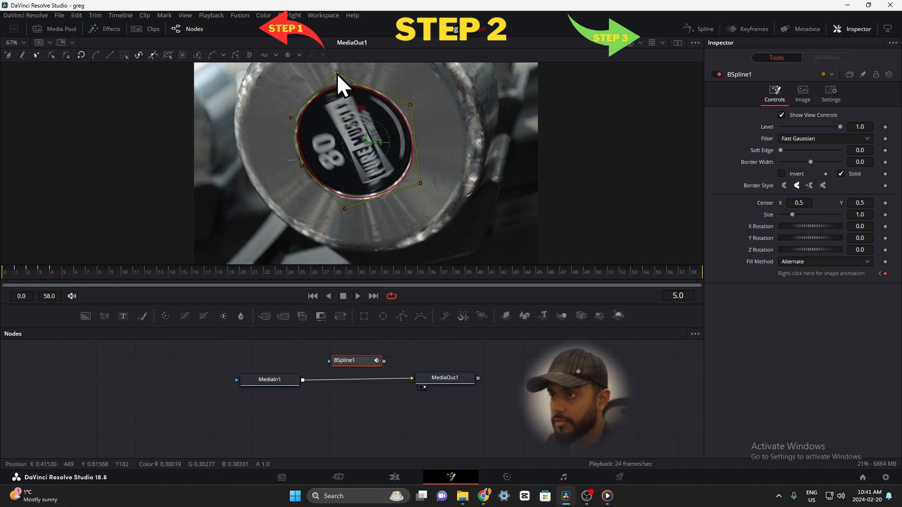
{"action": "left_click_drag", "start_coordinate": [339, 83], "coordinate": [419, 190]}
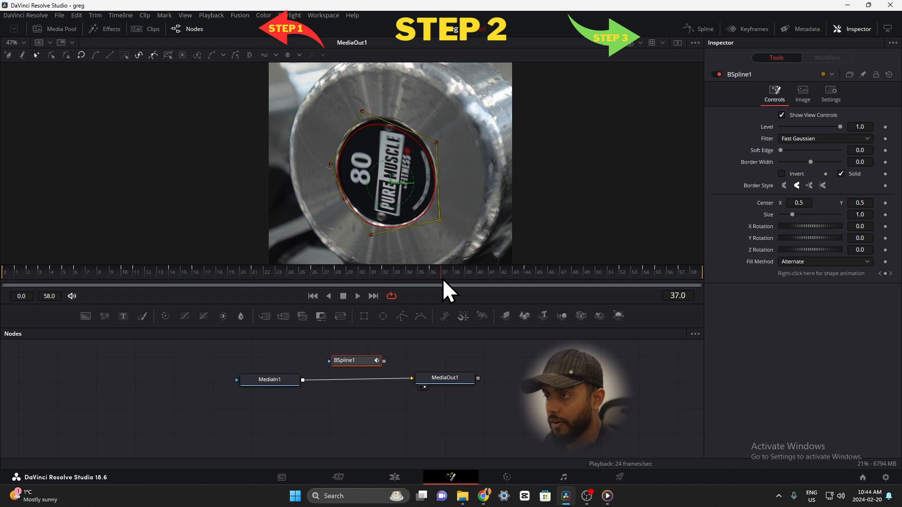
Scrub through frames 37, 20 and 14 to confirm the outline stays on the logo
{"action": "left_click", "coordinate": [242, 273]}
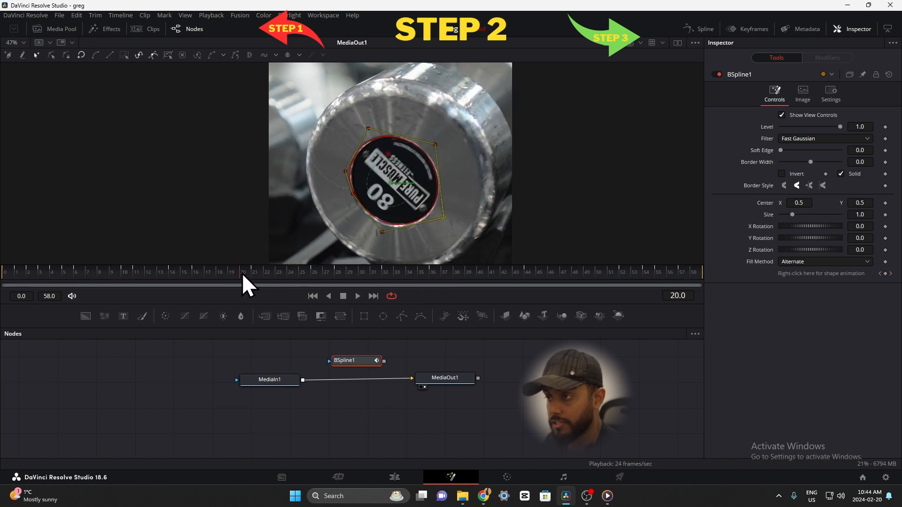
{"action": "left_click_drag", "start_coordinate": [247, 282], "coordinate": [176, 275]}
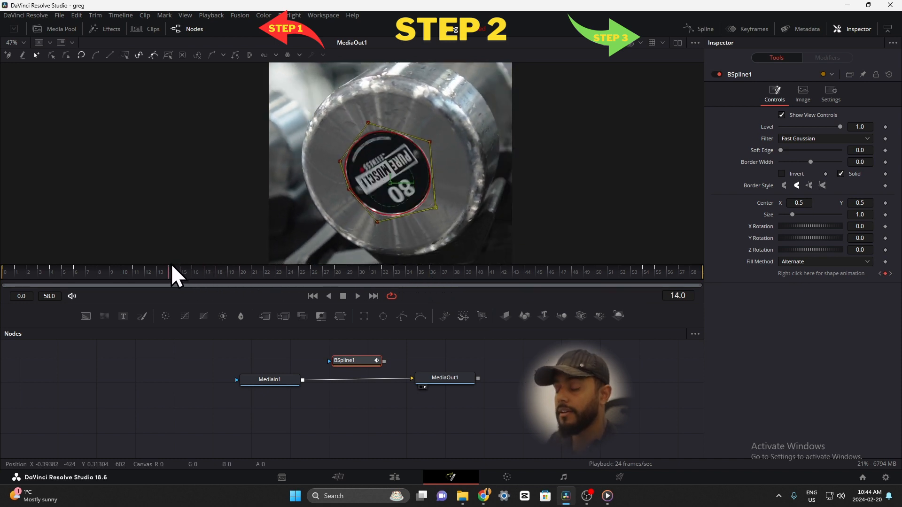
{"action": "left_click", "coordinate": [88, 271]}
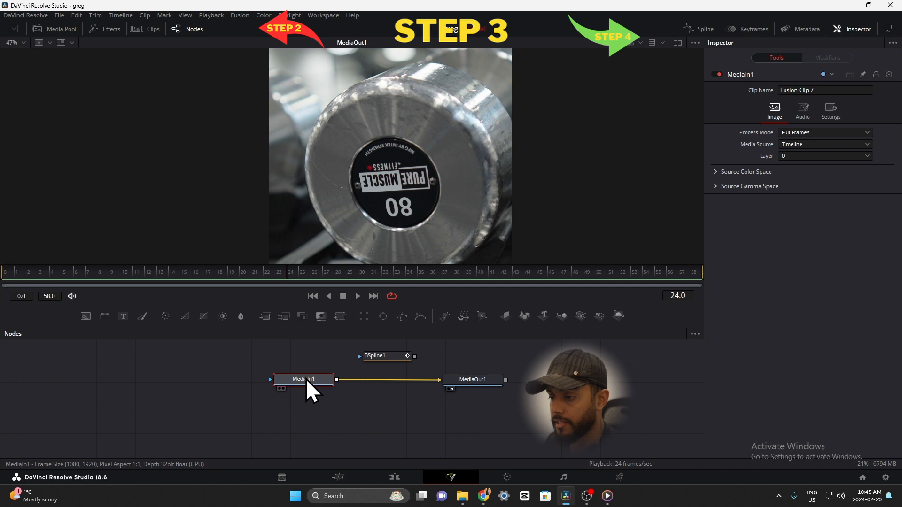
Insert Merge1 after MediaIn1 and wire BSpline1 into its foreground
{"action": "left_click", "coordinate": [265, 317]}
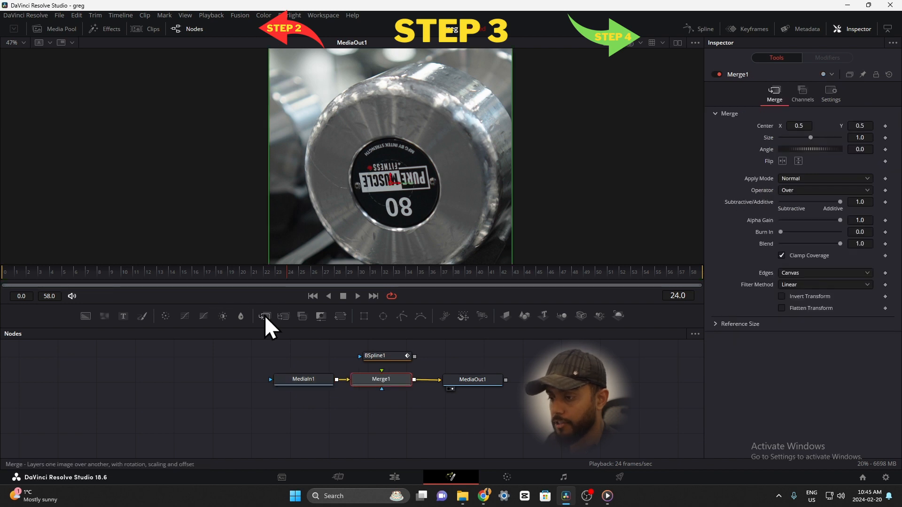
{"action": "left_click", "coordinate": [381, 350]}
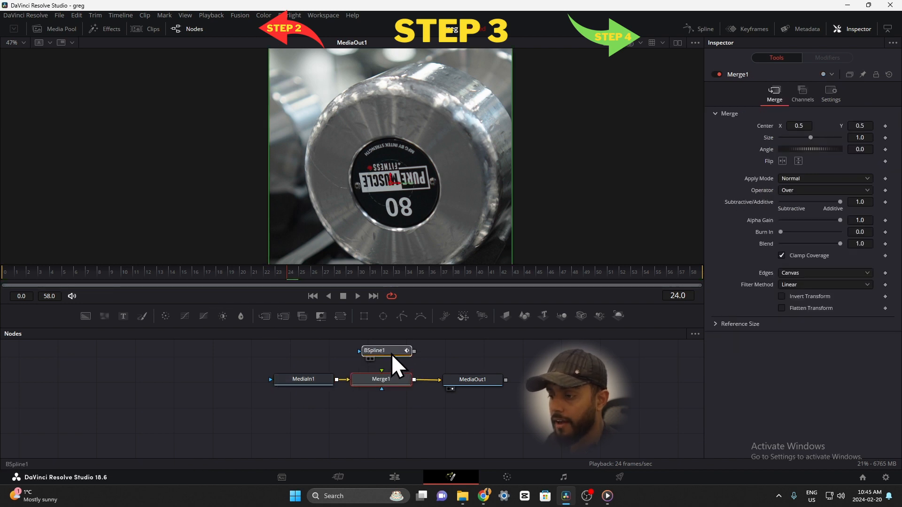
{"action": "left_click", "coordinate": [375, 350]}
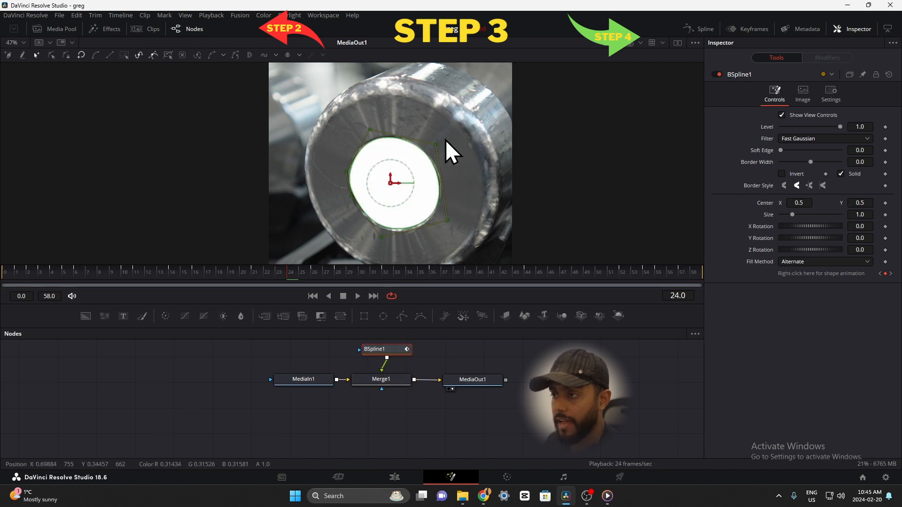
{"action": "mouse_move", "coordinate": [452, 262]}
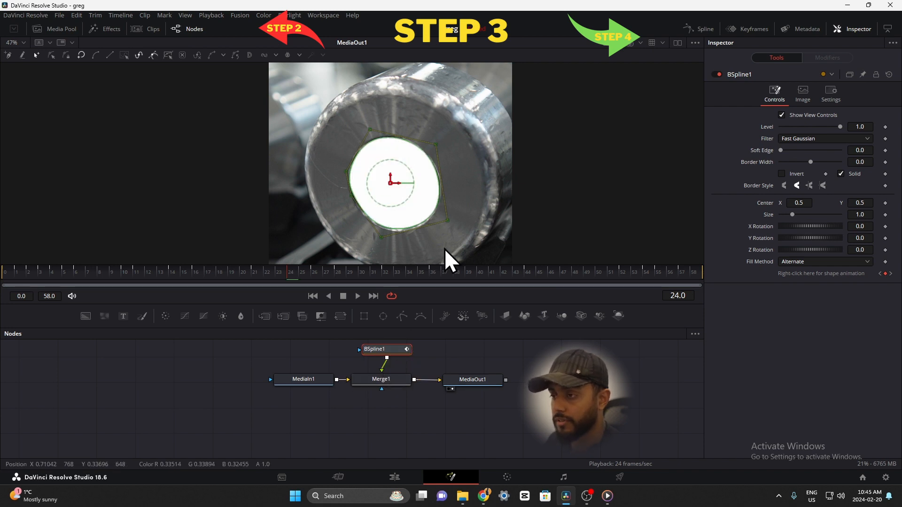
{"action": "mouse_move", "coordinate": [403, 207]}
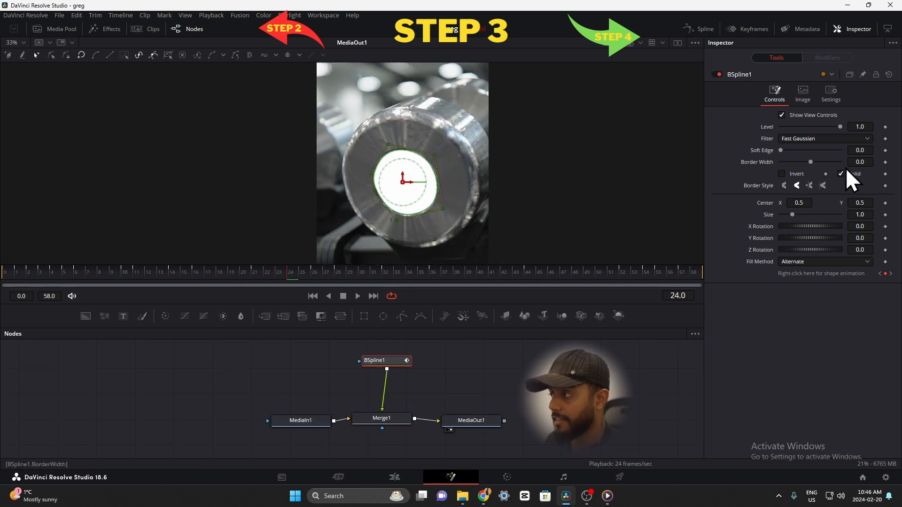
Disable the BSpline's solid fill and give it a thin 0.013 border
{"action": "left_click", "coordinate": [840, 173]}
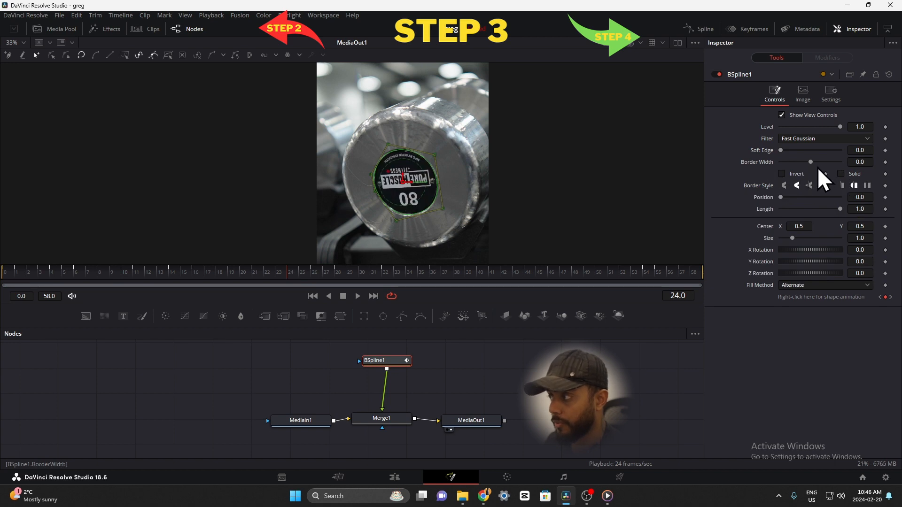
{"action": "left_click_drag", "start_coordinate": [810, 161], "coordinate": [812, 162]}
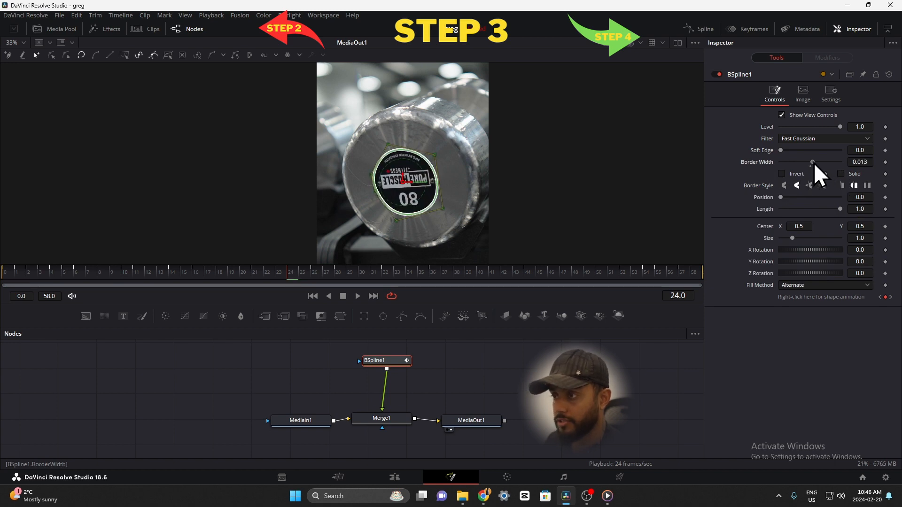
{"action": "left_click_drag", "start_coordinate": [810, 163], "coordinate": [825, 162]}
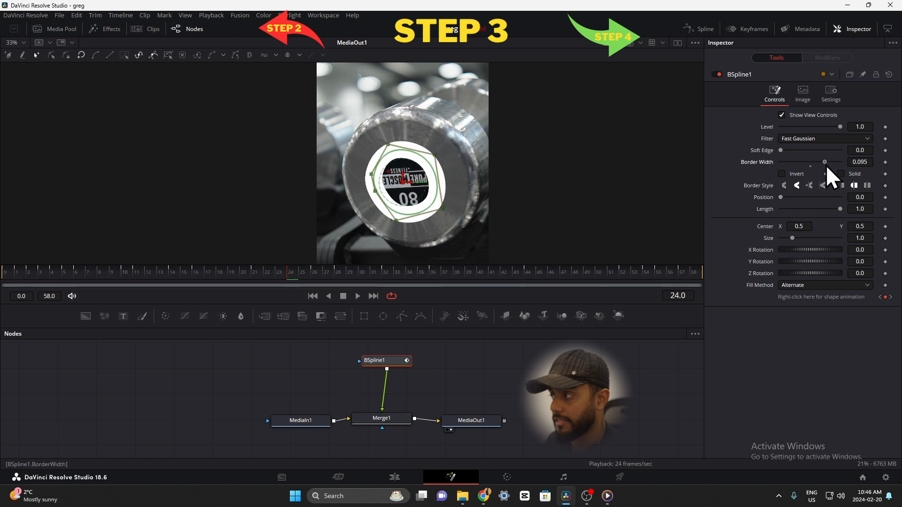
{"action": "left_click_drag", "start_coordinate": [825, 162], "coordinate": [811, 162]}
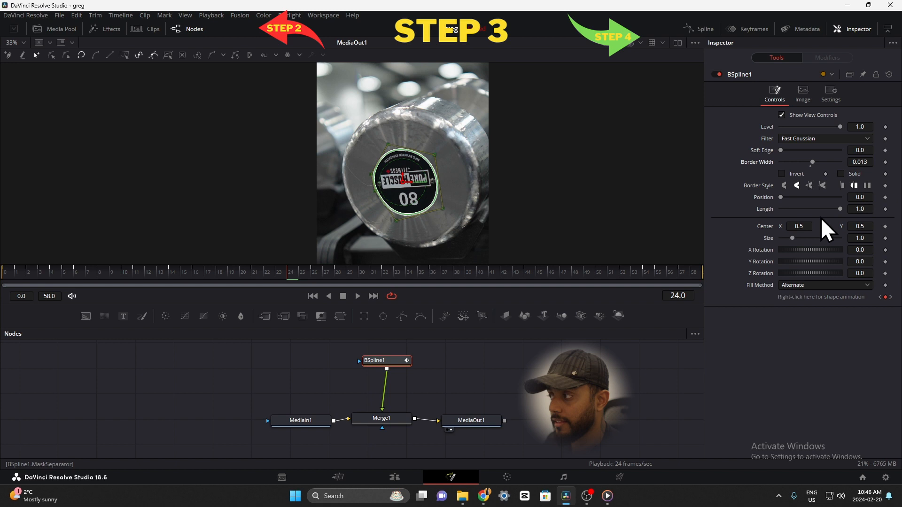
Shorten the drawn border length to a small arc of about 0.197
{"action": "left_click_drag", "start_coordinate": [839, 208], "coordinate": [812, 208]}
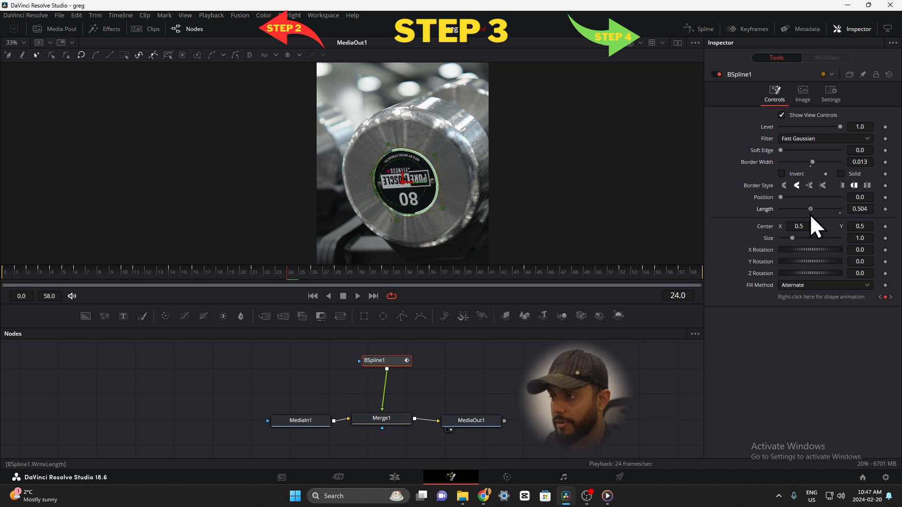
{"action": "left_click_drag", "start_coordinate": [811, 209], "coordinate": [831, 209]}
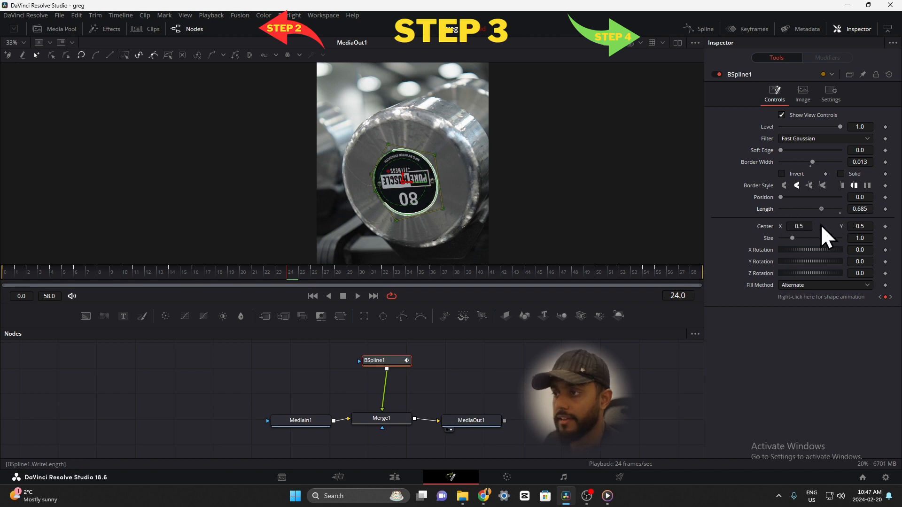
{"action": "left_click_drag", "start_coordinate": [823, 209], "coordinate": [805, 208]}
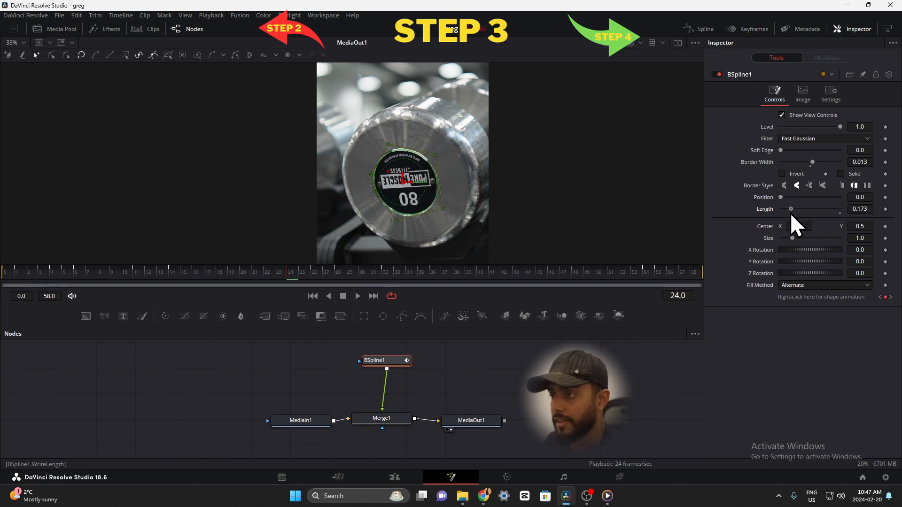
{"action": "left_click_drag", "start_coordinate": [790, 208], "coordinate": [793, 208]}
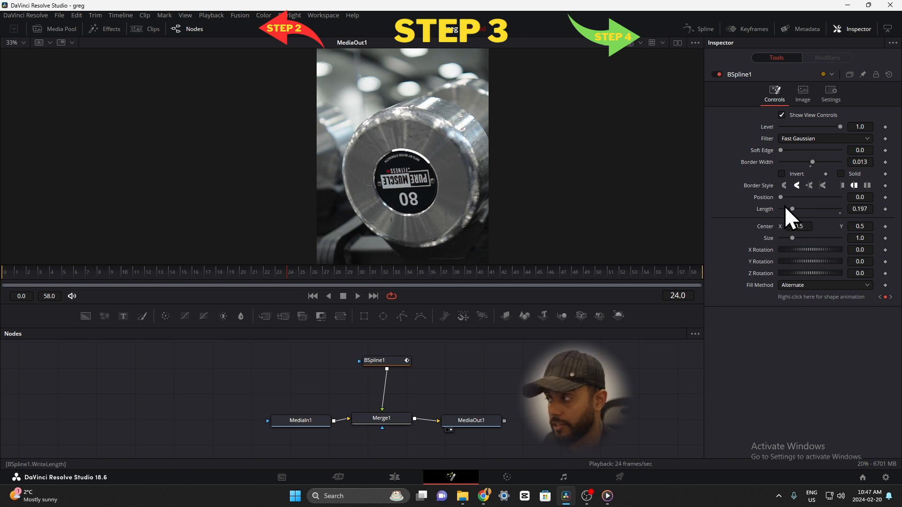
{"action": "left_click_drag", "start_coordinate": [780, 196], "coordinate": [839, 196]}
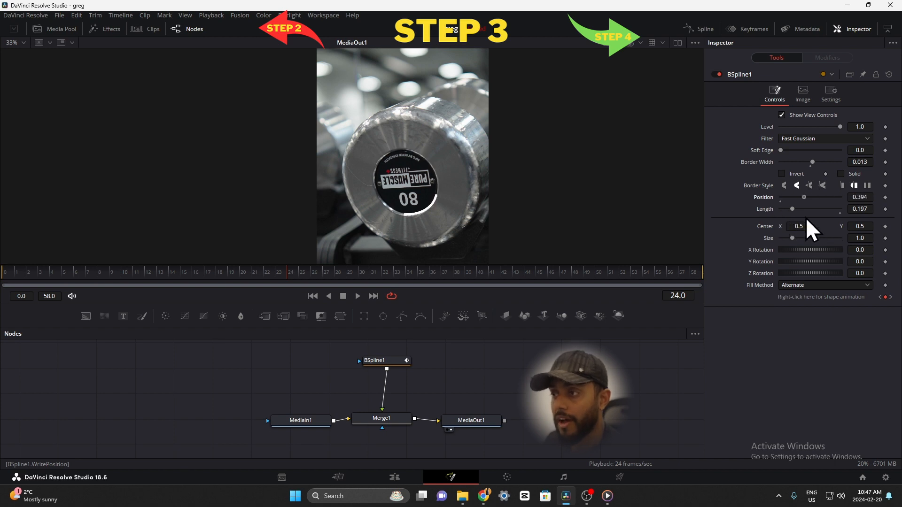
Keyframe the border position from frame 0 to -6 at frame 58 so the arc travels round the ring
{"action": "left_click_drag", "start_coordinate": [809, 197], "coordinate": [840, 196]}
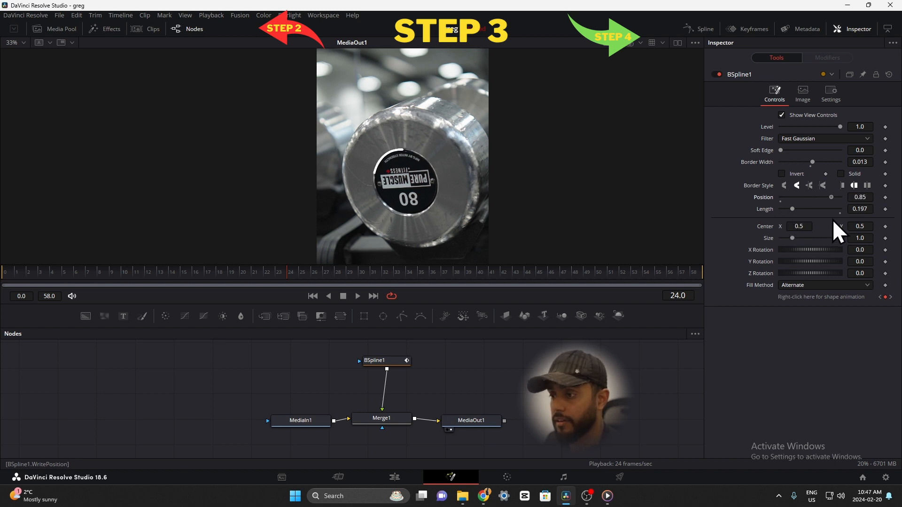
{"action": "left_click_drag", "start_coordinate": [828, 196], "coordinate": [811, 196]}
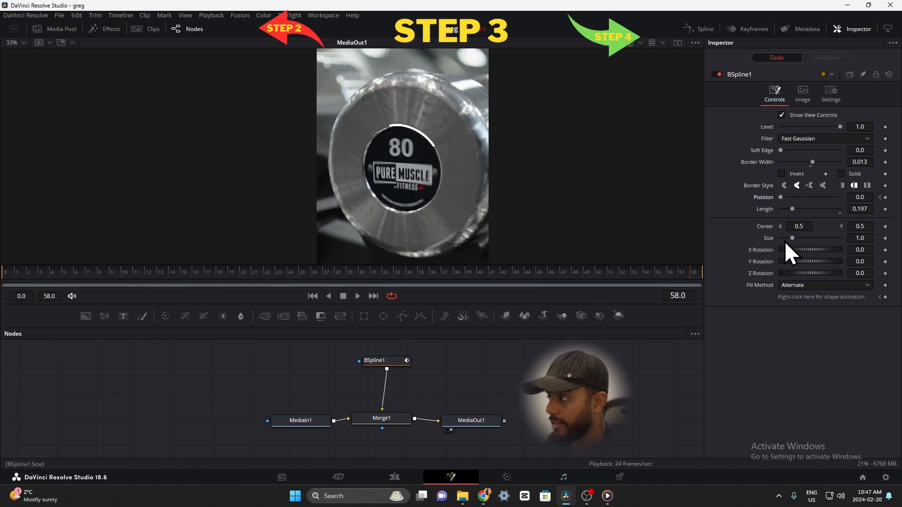
{"action": "left_click", "coordinate": [860, 196]}
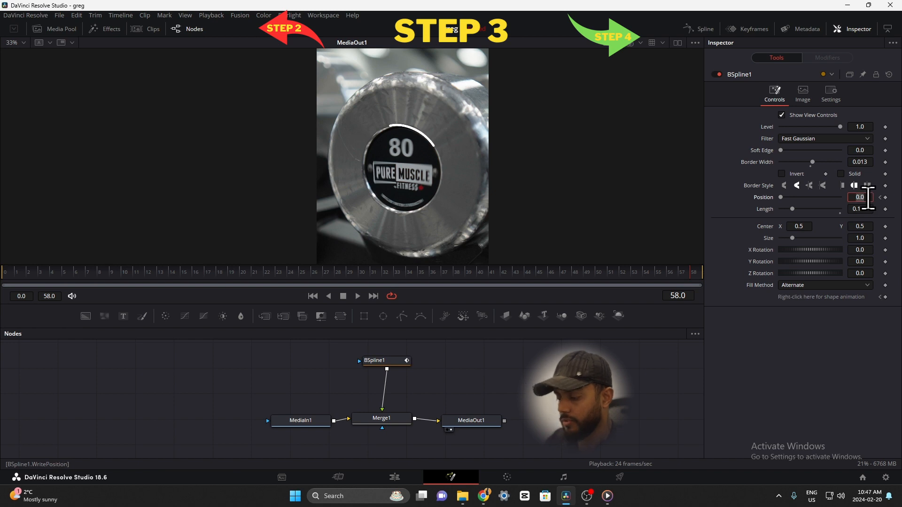
{"action": "type", "text": "-6"}
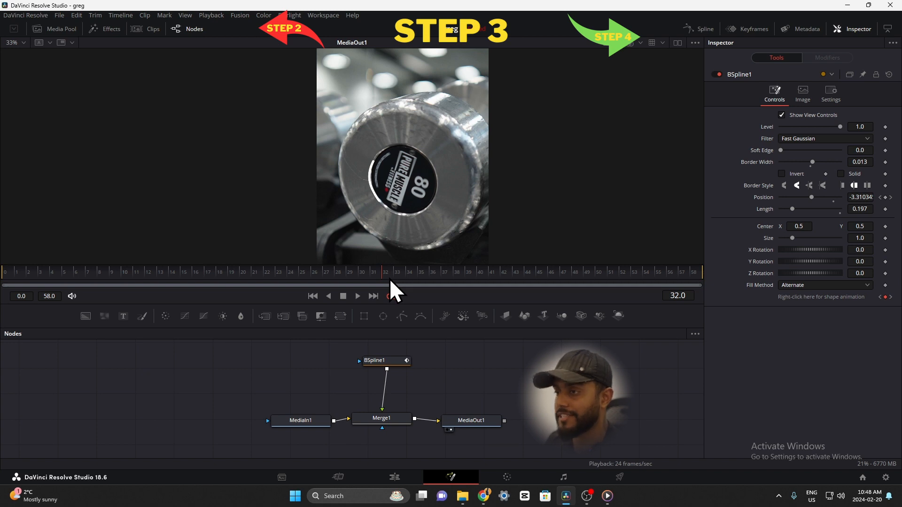
Add a ProtoV2_Effect node after BSpline1 via Select Tool, searching 'proto'
{"action": "left_click", "coordinate": [380, 361]}
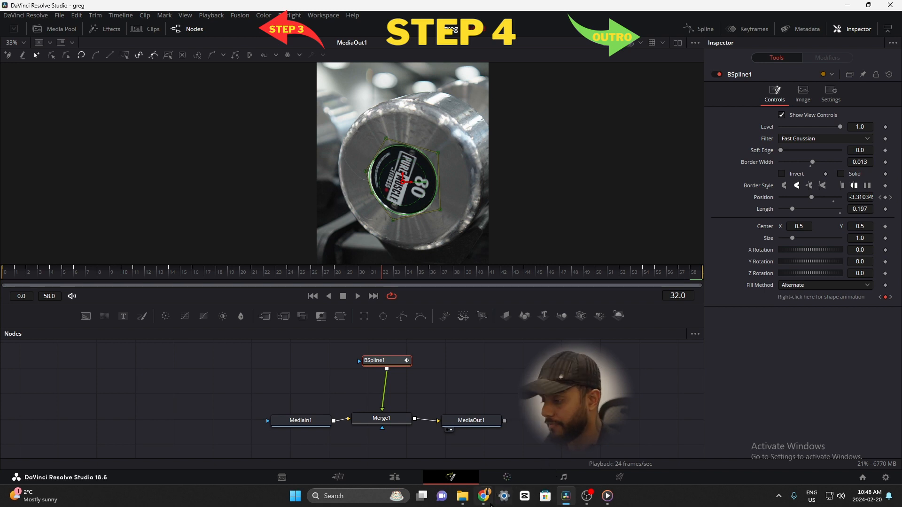
{"action": "left_click", "coordinate": [484, 496]}
{"action": "type", "text": "proto"}
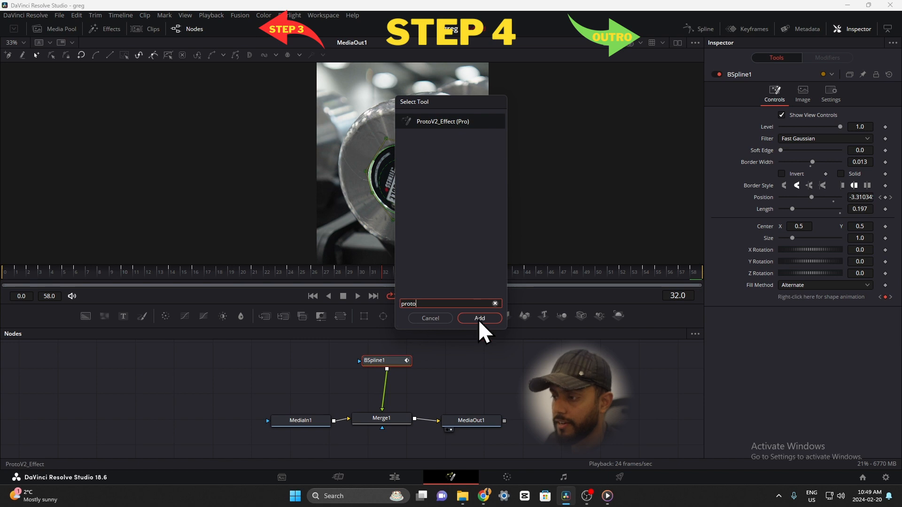
{"action": "left_click", "coordinate": [478, 319]}
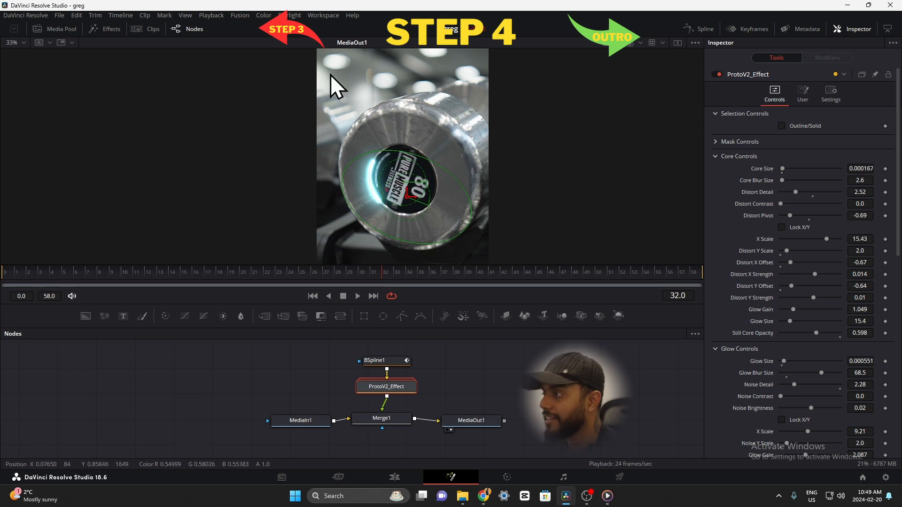
{"action": "mouse_move", "coordinate": [386, 386]}
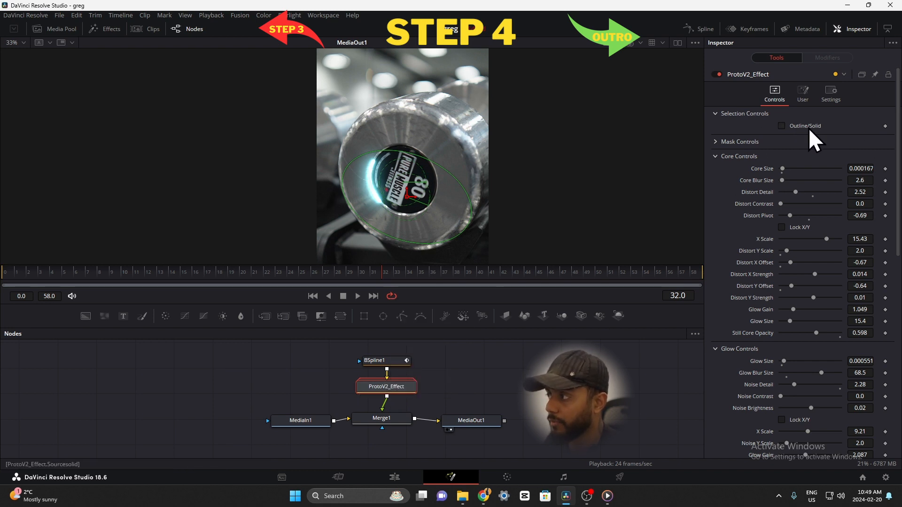
Enable Outline/Solid, audition the presets (Simple, Lava, Ghost, Whisp, Patronus) and settle on Electro
{"action": "left_click", "coordinate": [781, 125]}
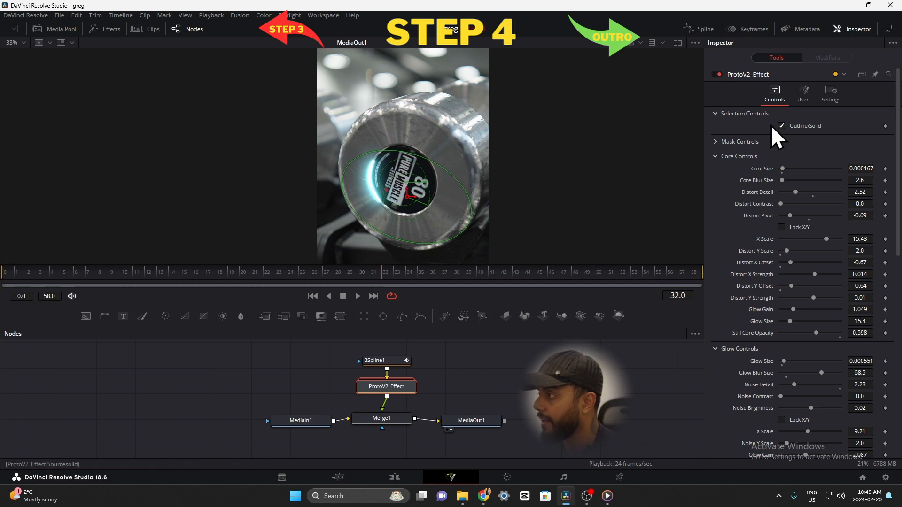
{"action": "left_click", "coordinate": [801, 94]}
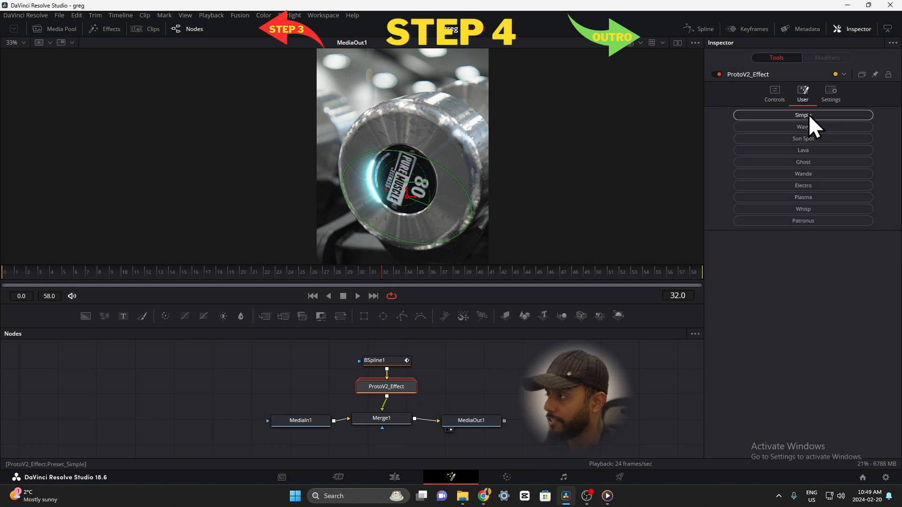
{"action": "left_click", "coordinate": [802, 127]}
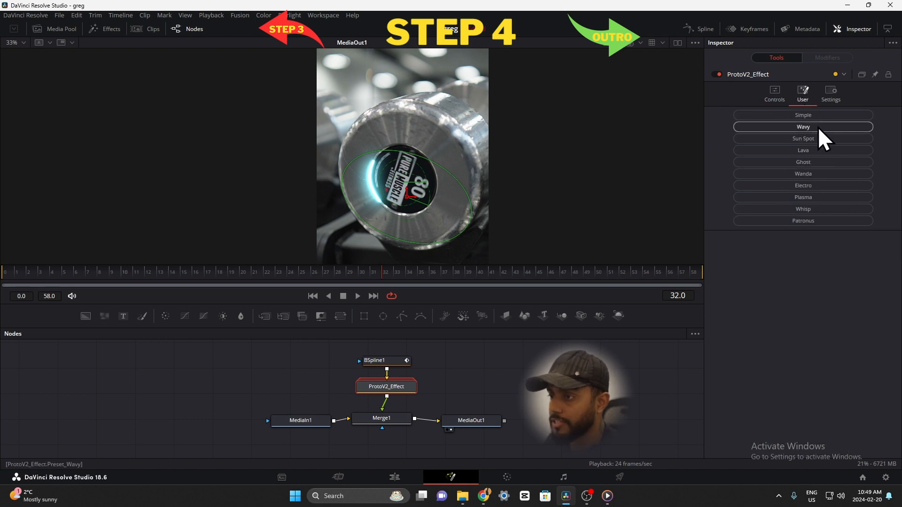
{"action": "left_click", "coordinate": [803, 150]}
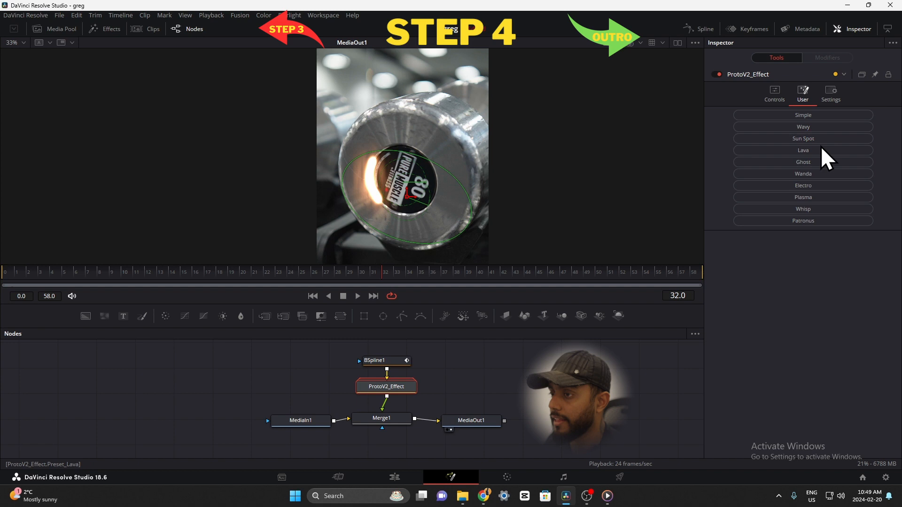
{"action": "left_click", "coordinate": [802, 161]}
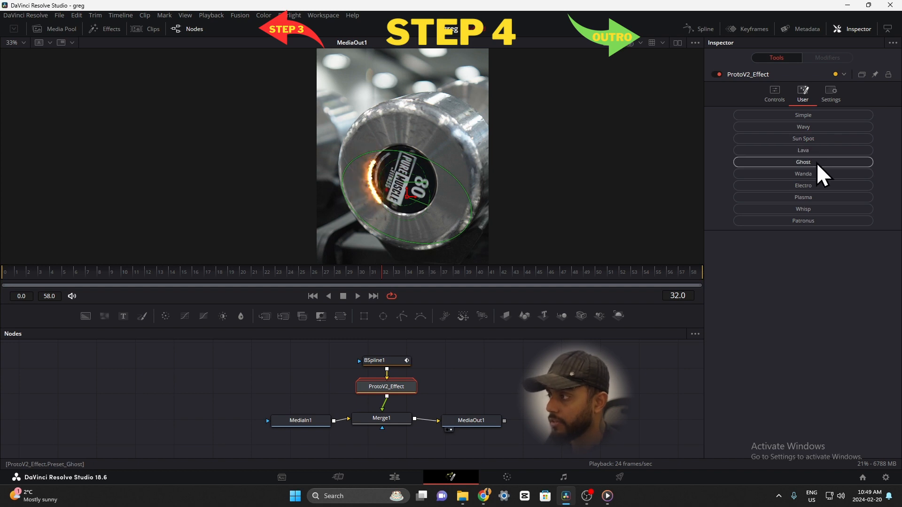
{"action": "left_click", "coordinate": [803, 185]}
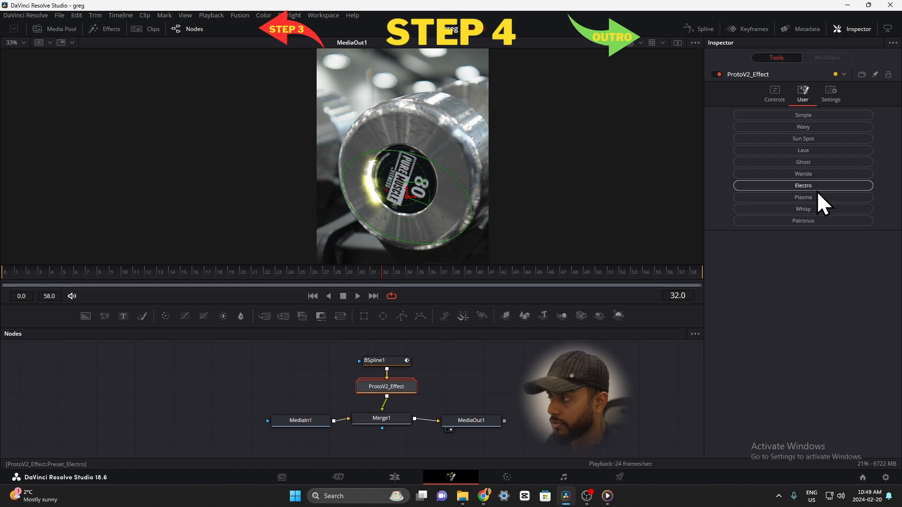
{"action": "left_click", "coordinate": [802, 208]}
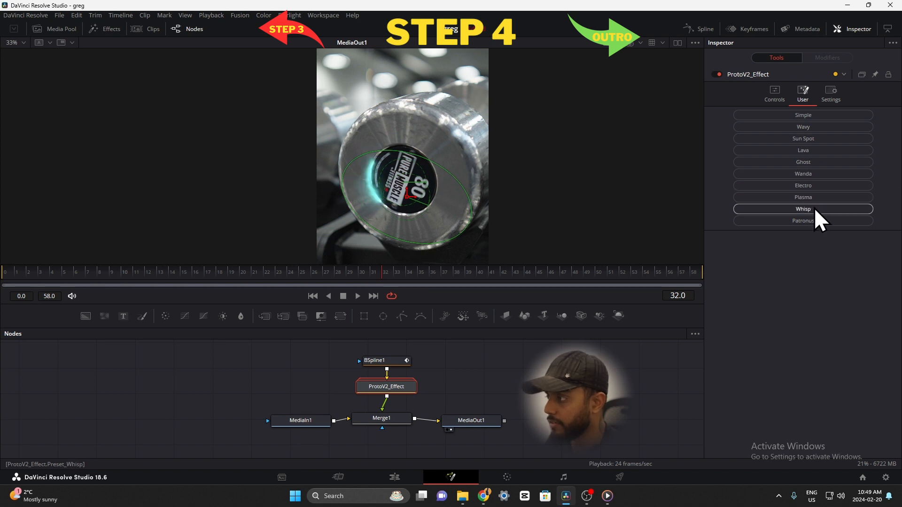
{"action": "left_click", "coordinate": [802, 219]}
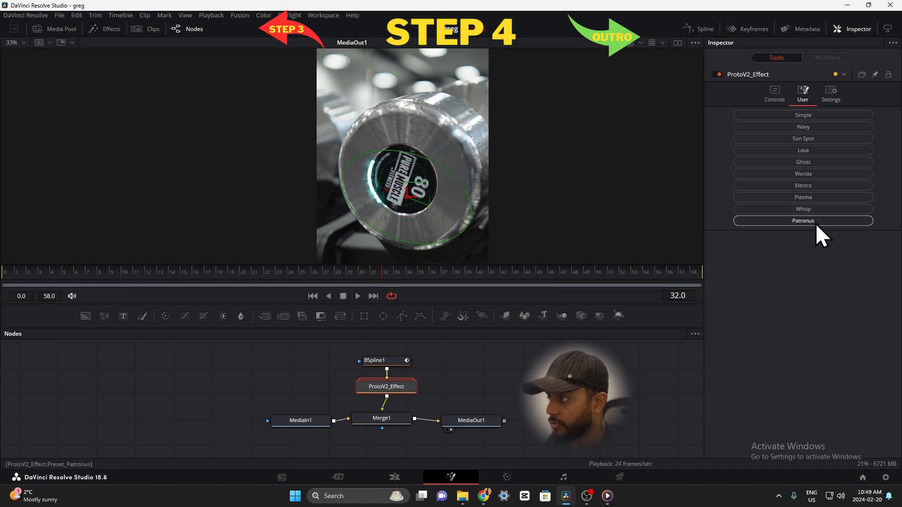
{"action": "left_click", "coordinate": [802, 185]}
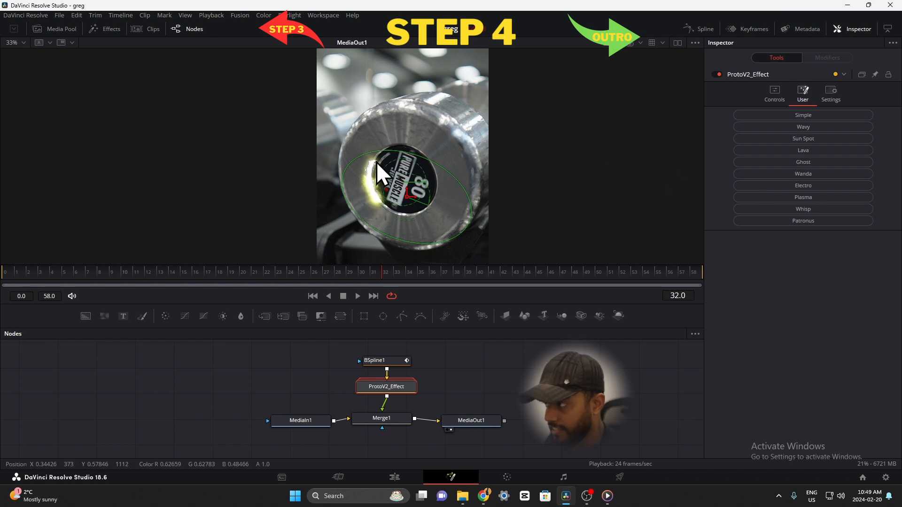
{"action": "left_click", "coordinate": [773, 93]}
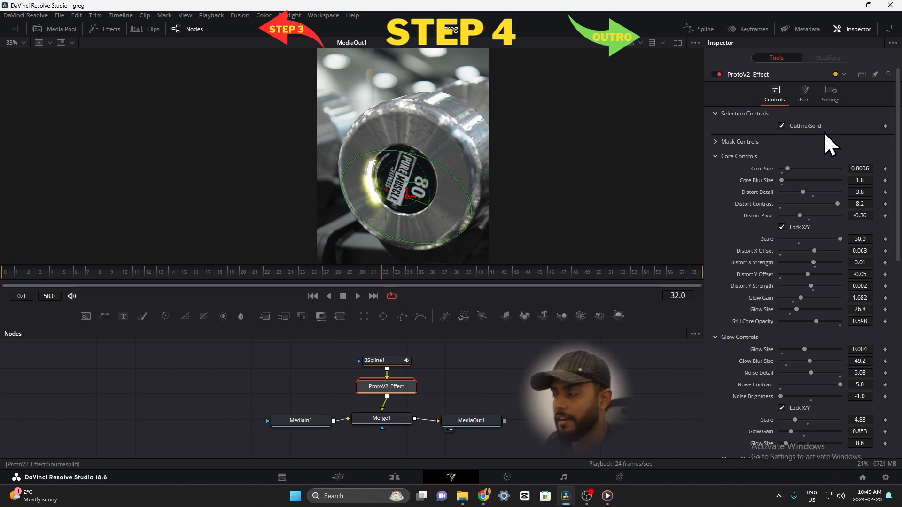
Set Core Size to 0.000197, Glow Size and Glow Blur to 0, and Noise Detail to 2.44
{"action": "left_click_drag", "start_coordinate": [787, 168], "coordinate": [829, 168]}
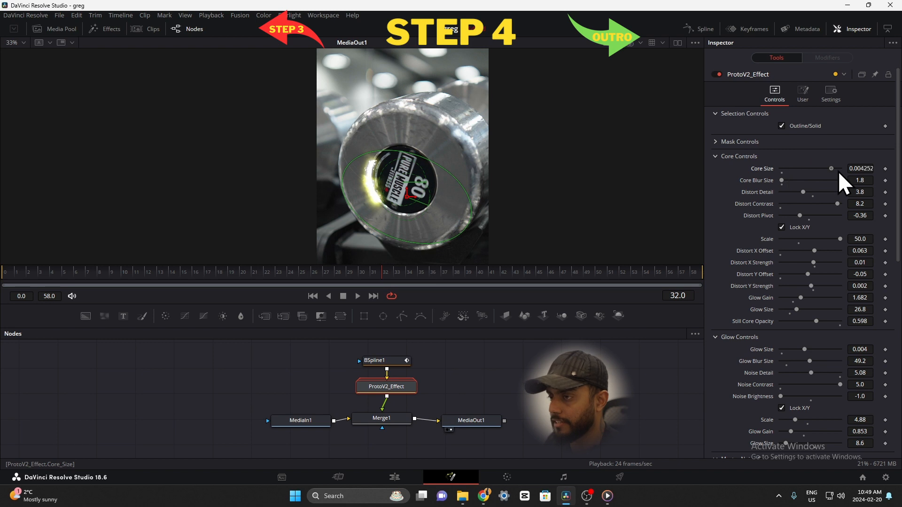
{"action": "left_click_drag", "start_coordinate": [826, 168], "coordinate": [840, 168]}
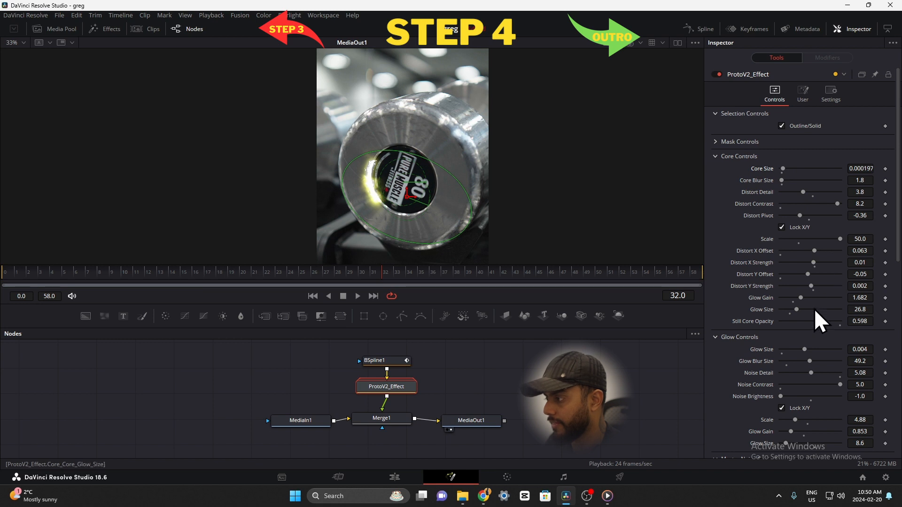
{"action": "left_click_drag", "start_coordinate": [804, 349], "coordinate": [821, 350]}
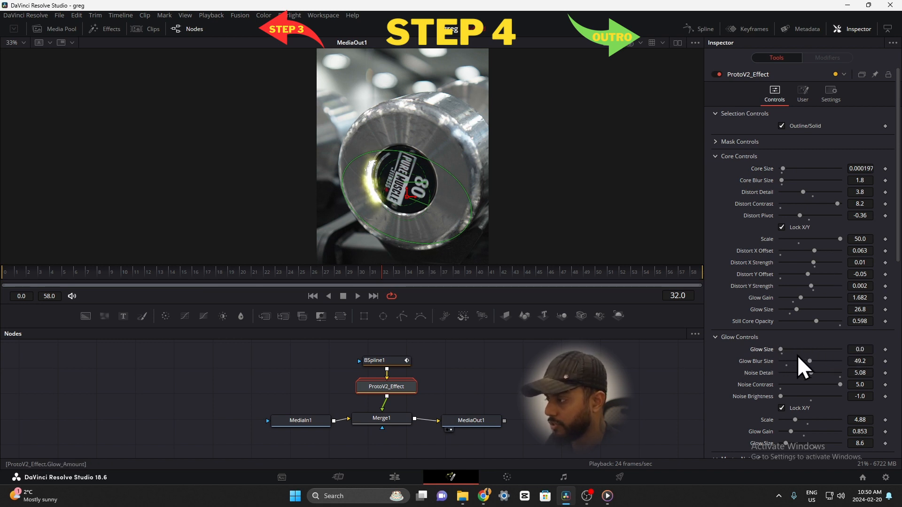
{"action": "left_click_drag", "start_coordinate": [808, 360], "coordinate": [780, 360]}
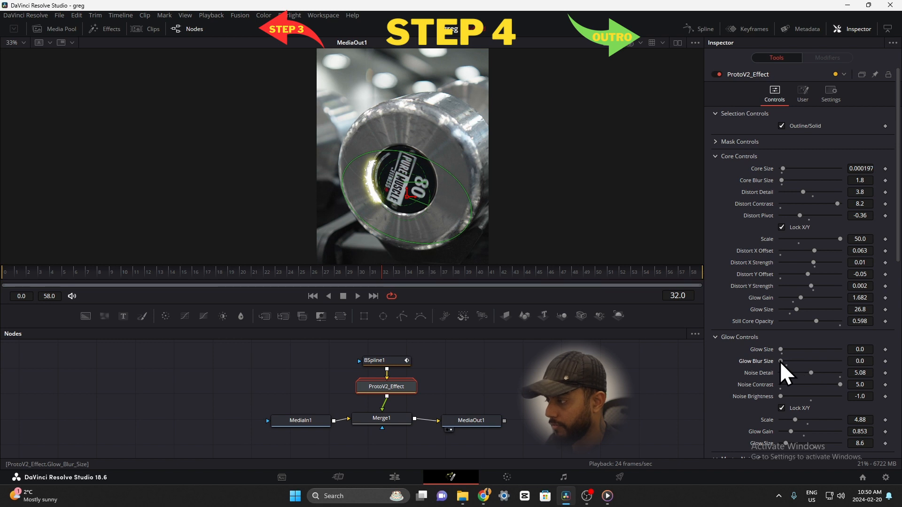
{"action": "left_click_drag", "start_coordinate": [810, 373], "coordinate": [794, 373]}
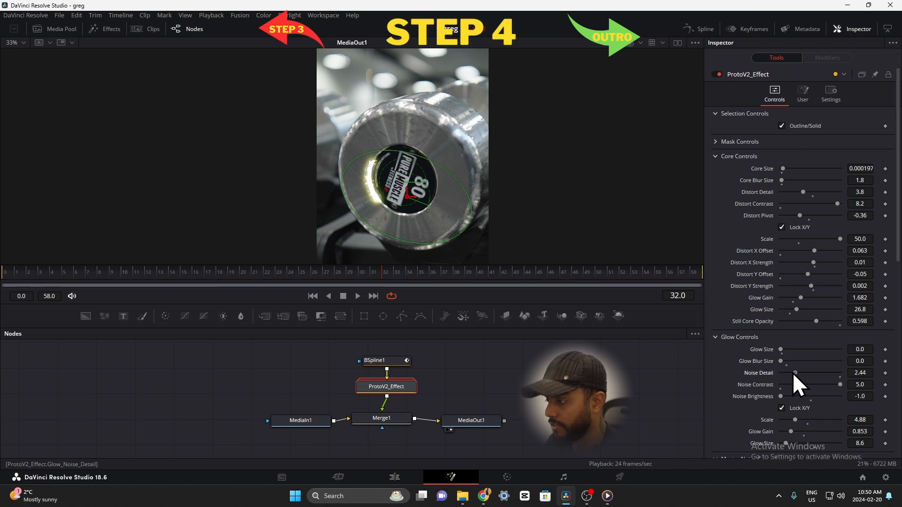
Colorize the ProtoV2 line dark red and play back the streak circling the logo
{"action": "scroll", "scroll_direction": "down", "scroll_amount": 3}
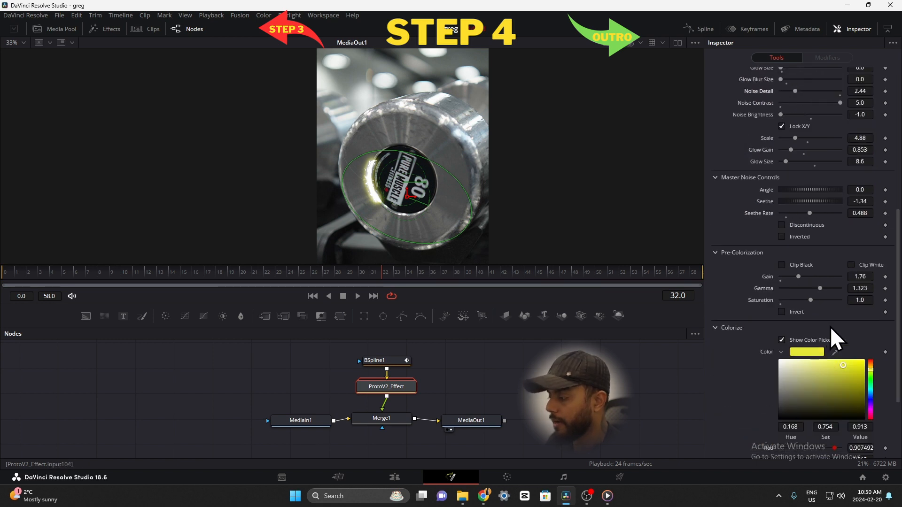
{"action": "left_click_drag", "start_coordinate": [842, 365], "coordinate": [791, 409]}
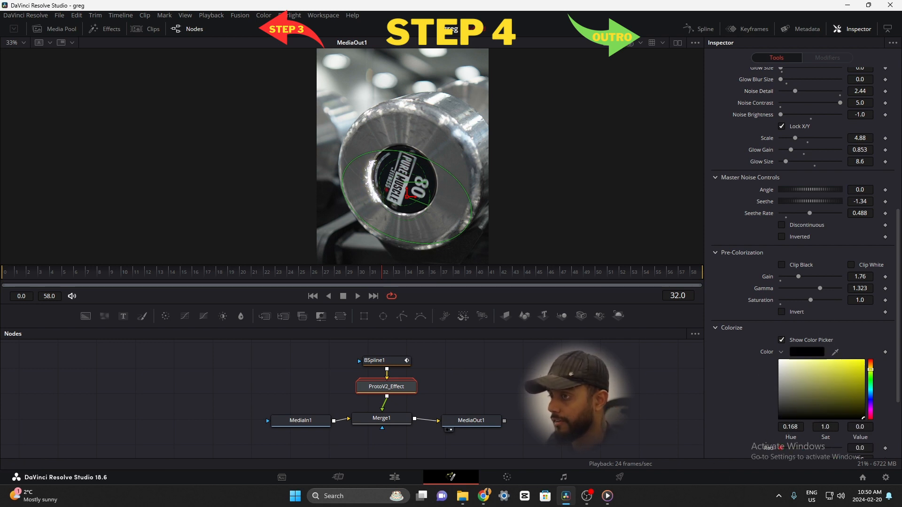
{"action": "left_click", "coordinate": [871, 385]}
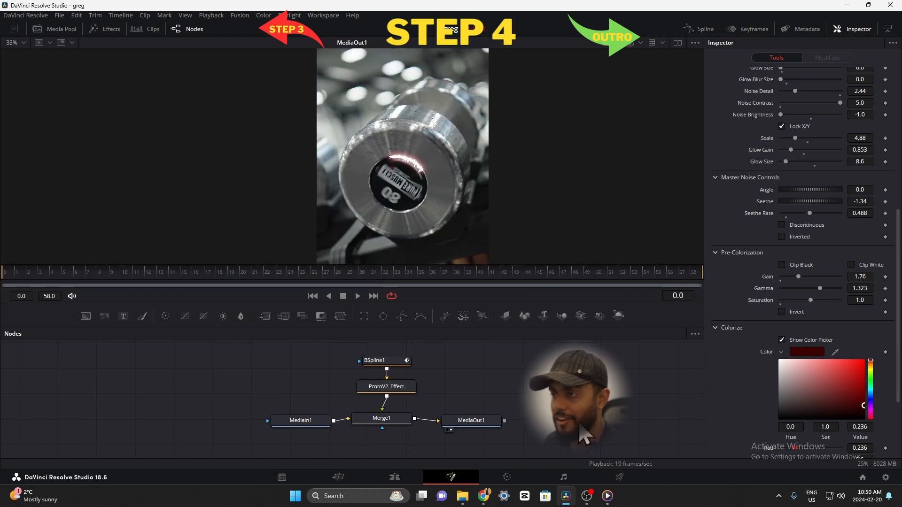
{"action": "left_click", "coordinate": [357, 295]}
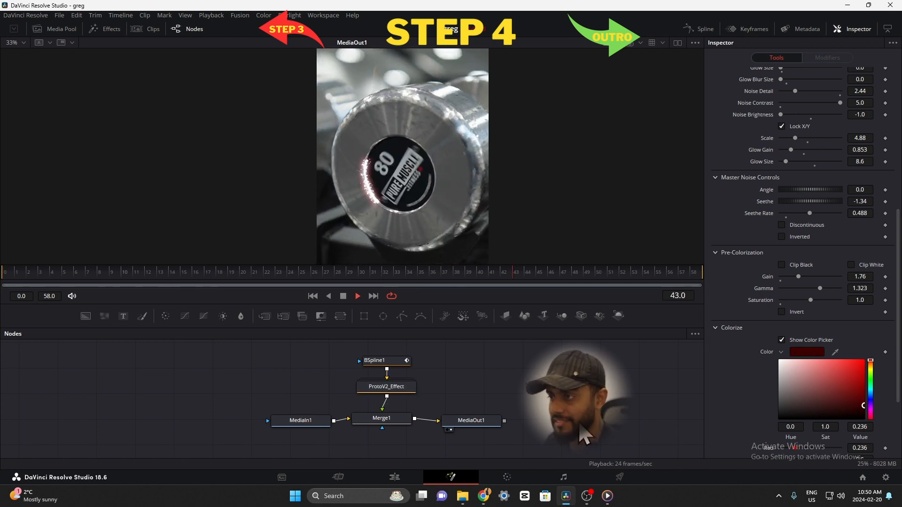